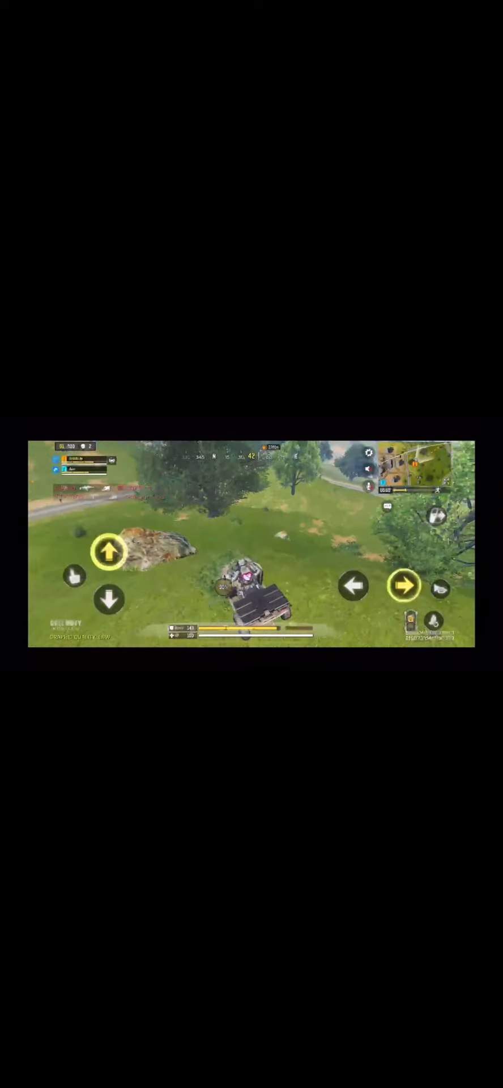
{"action": "left_click", "coordinate": [354, 587]}
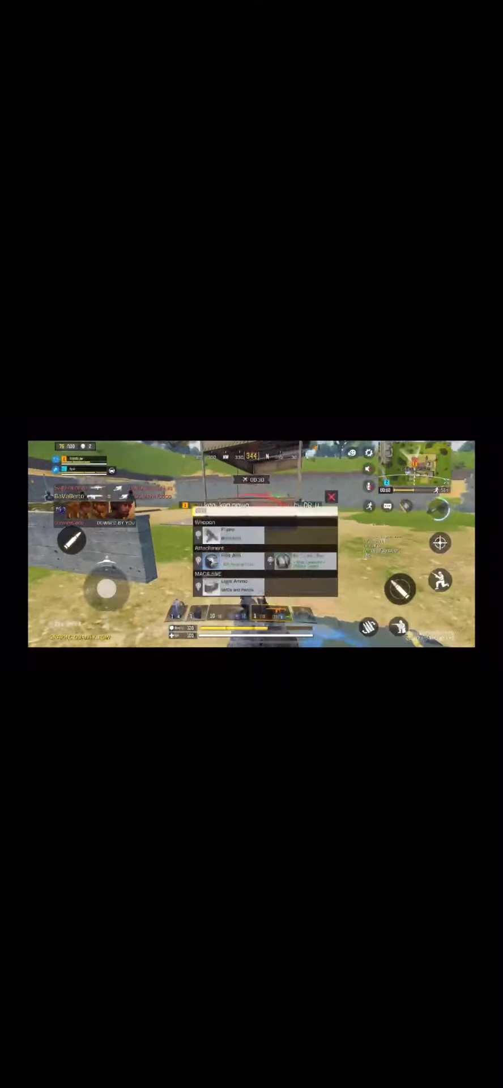
{"action": "left_click", "coordinate": [331, 497]}
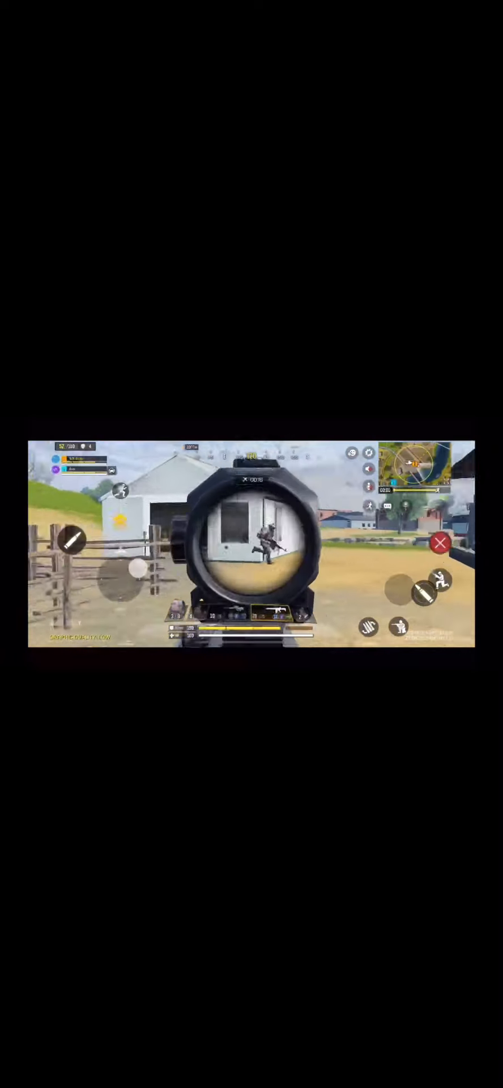
{"action": "left_click", "coordinate": [442, 543]}
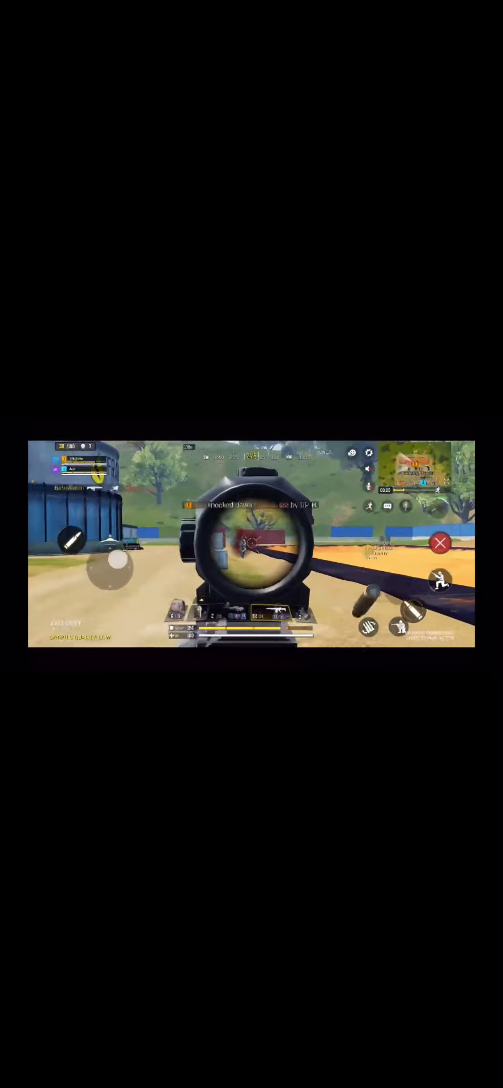
{"action": "left_click", "coordinate": [441, 543]}
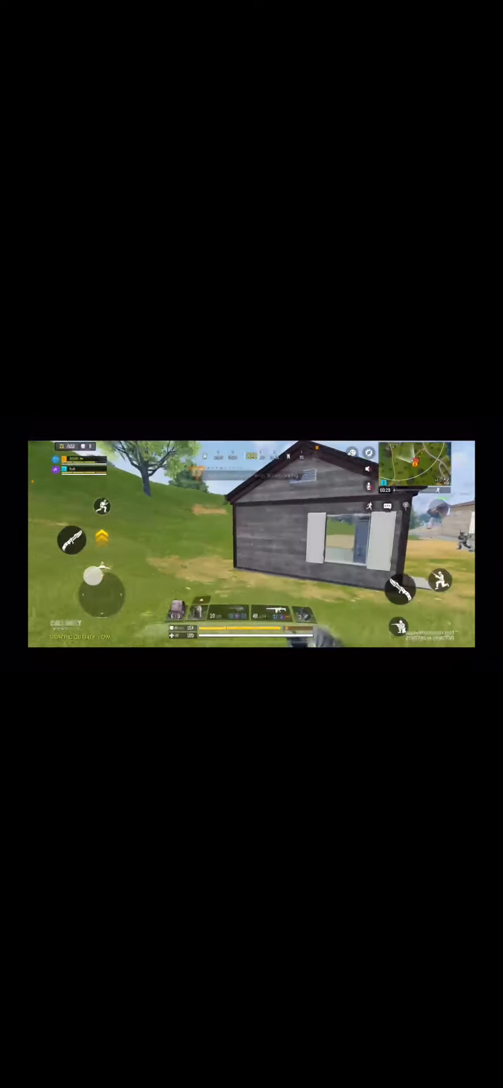
{"action": "left_click", "coordinate": [399, 591]}
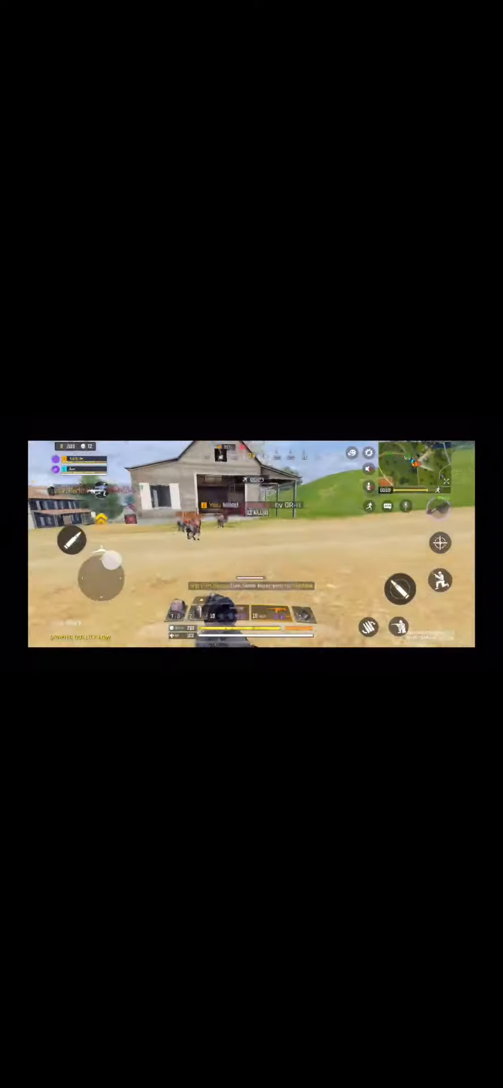
{"action": "left_click", "coordinate": [442, 544]}
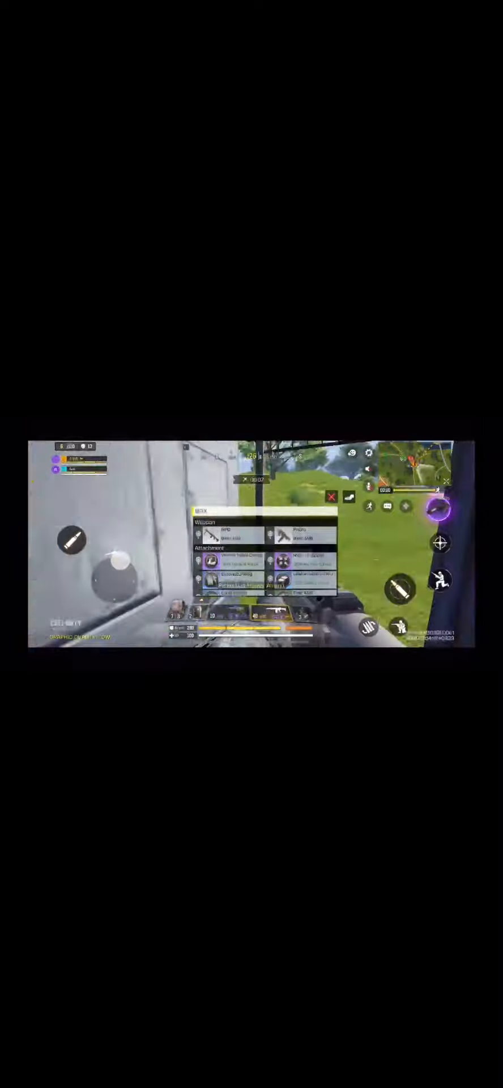
{"action": "left_click", "coordinate": [334, 498]}
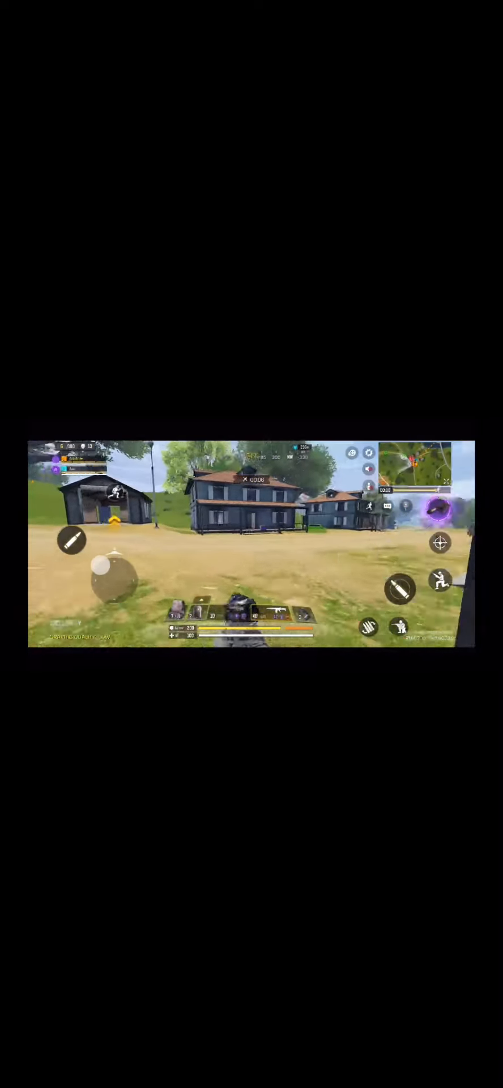
{"action": "left_click", "coordinate": [439, 544]}
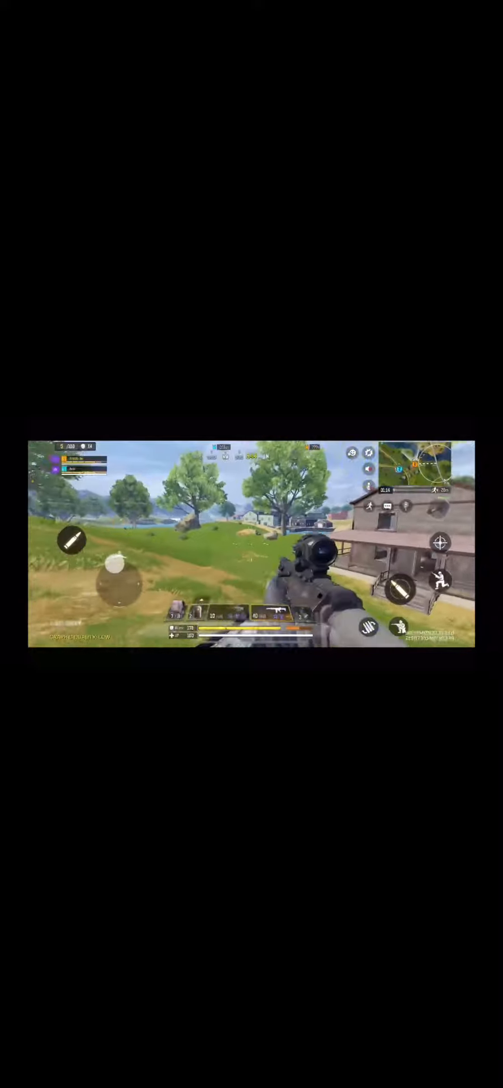
{"action": "left_click", "coordinate": [439, 543]}
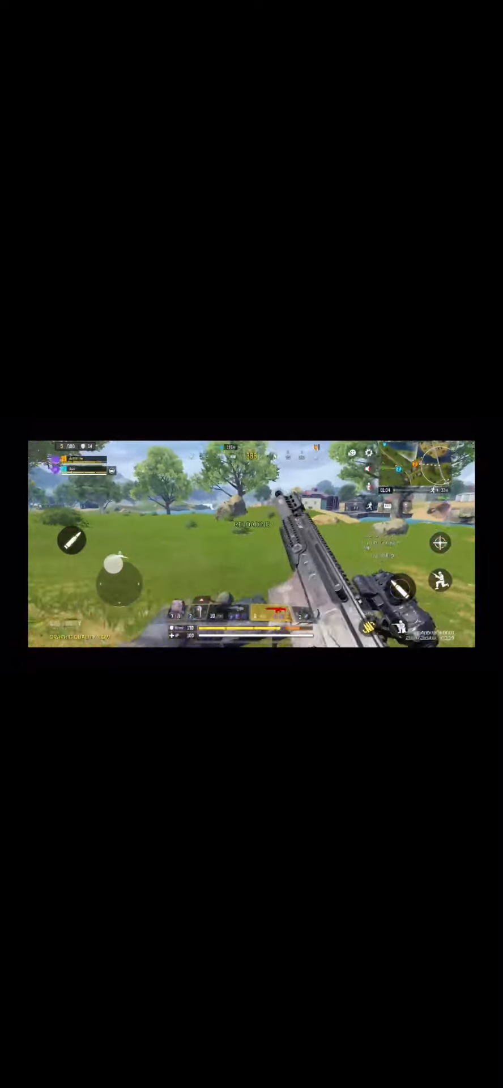
{"action": "left_click", "coordinate": [440, 543]}
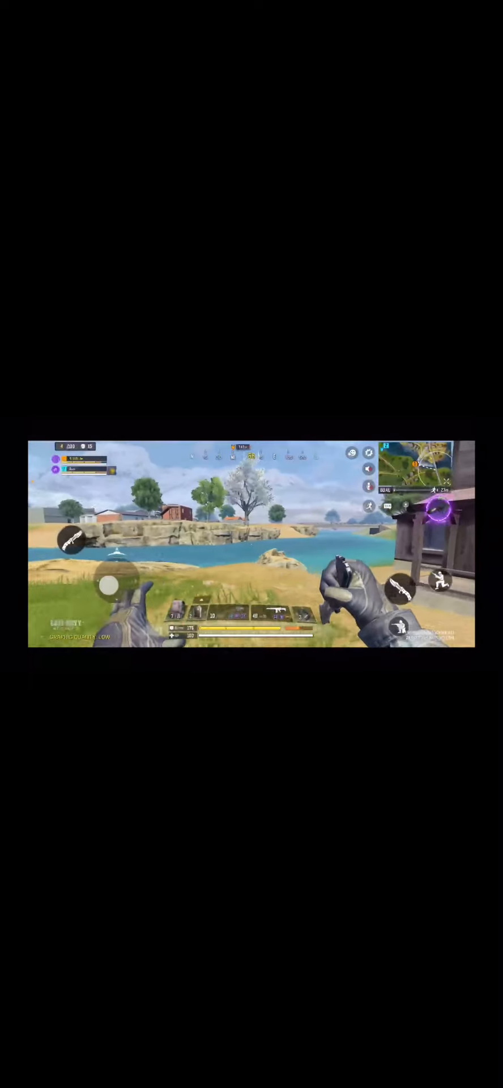
{"action": "left_click", "coordinate": [401, 589]}
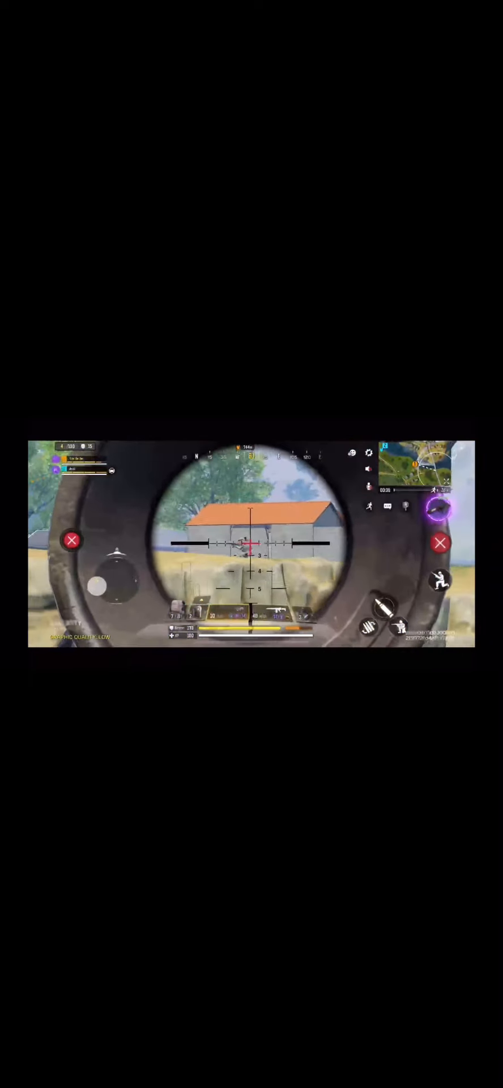